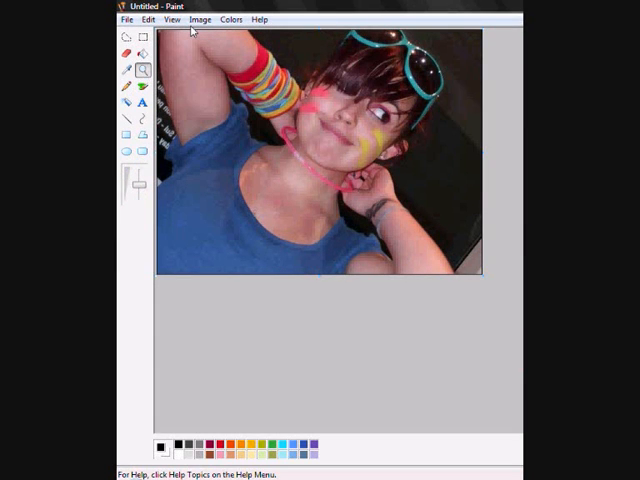
# Save the photo as a 16 Color Bitmap named '16 BMP Sak'
pyautogui.click(126, 19)
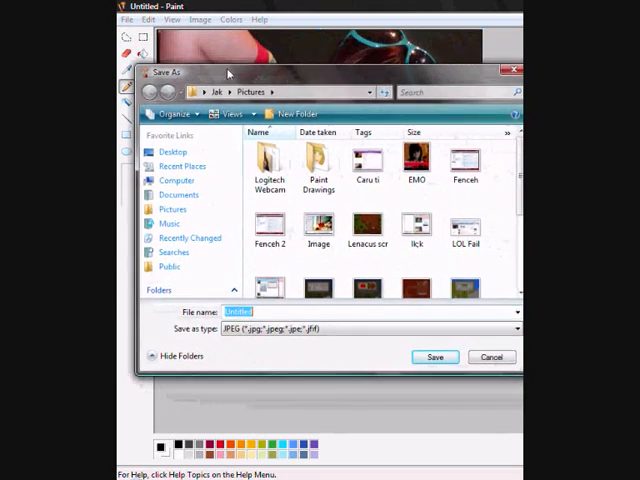
pyautogui.click(513, 332)
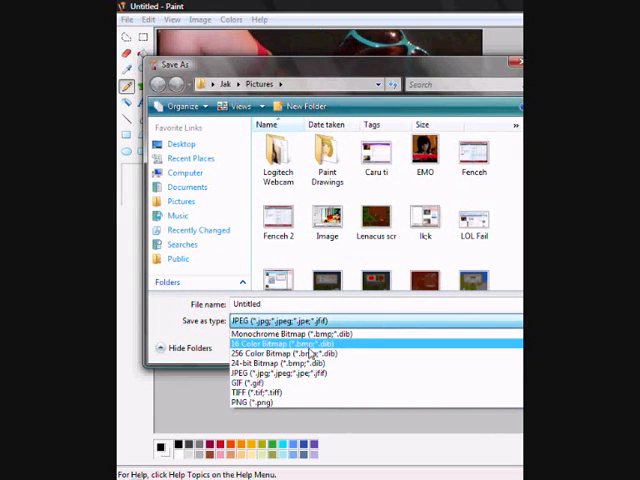
pyautogui.click(273, 340)
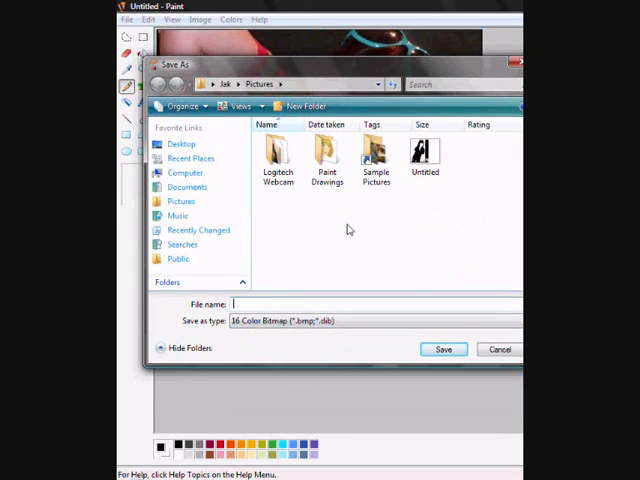
pyautogui.write('16 BMP')
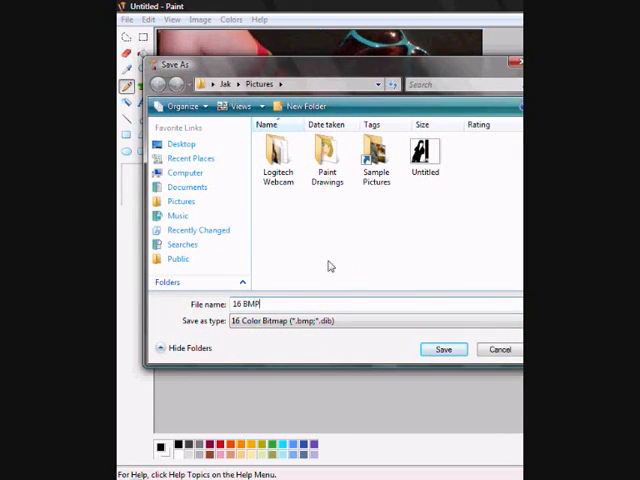
pyautogui.write('Sak')
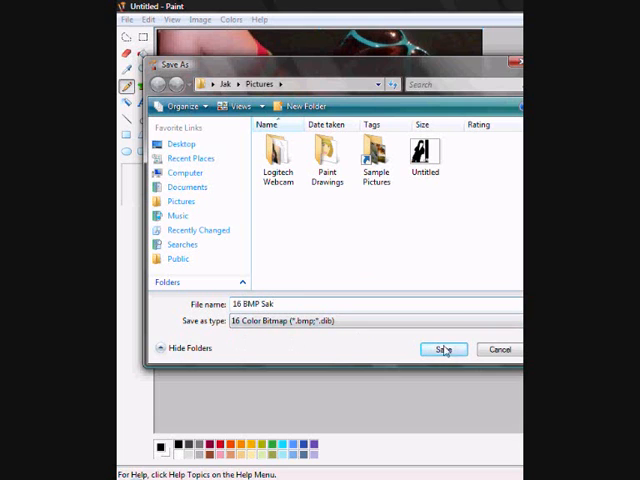
pyautogui.click(442, 349)
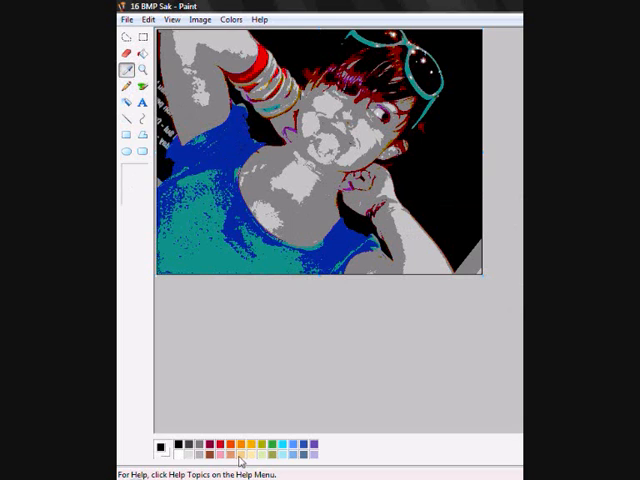
# Select the whole picture, then rub grey chest patches to tan with the Color Eraser
pyautogui.click(147, 19)
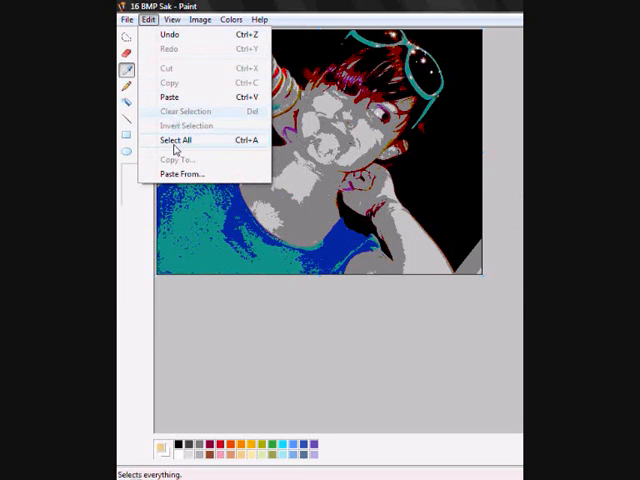
pyautogui.click(176, 140)
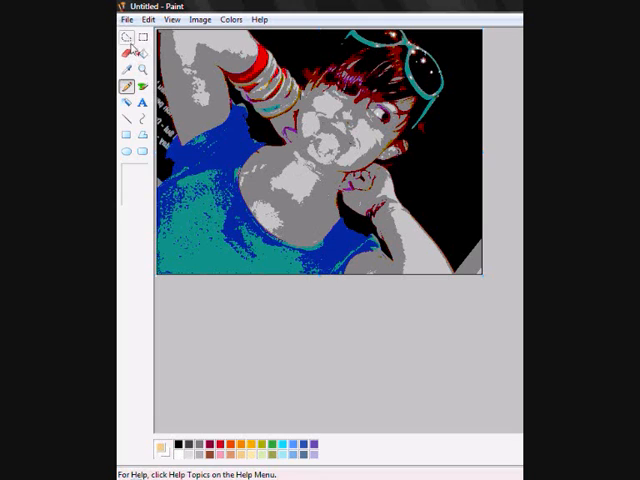
pyautogui.click(116, 64)
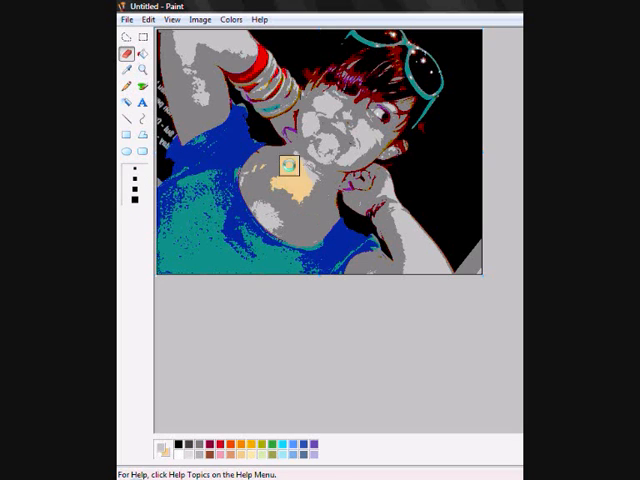
pyautogui.moveTo(293, 168); pyautogui.dragTo(327, 102)
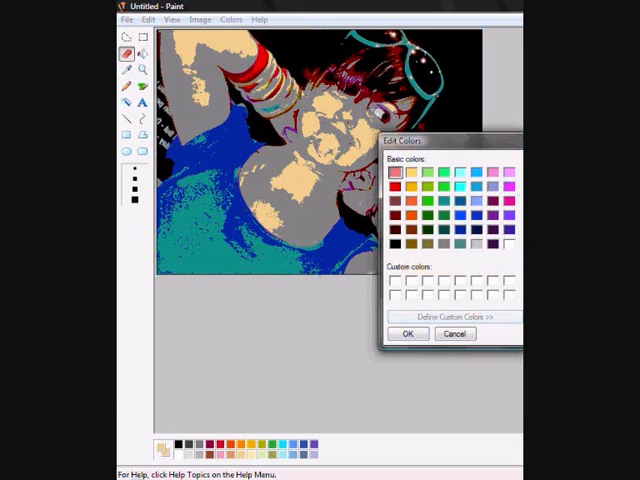
# Mix a custom tan skin shade in the expanded Edit Colors picker
pyautogui.click(453, 317)
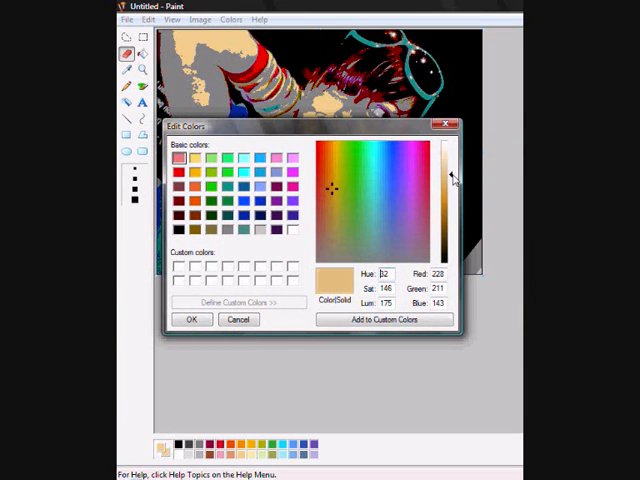
pyautogui.click(192, 319)
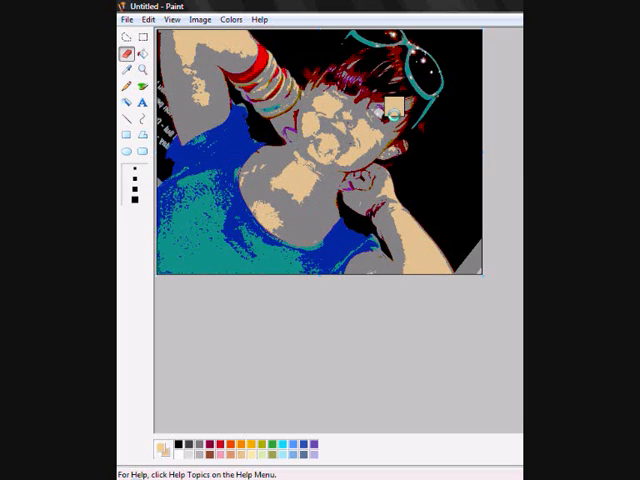
# Recolour the grey face patches tan and magnify the left side of the shirt
pyautogui.click(230, 19)
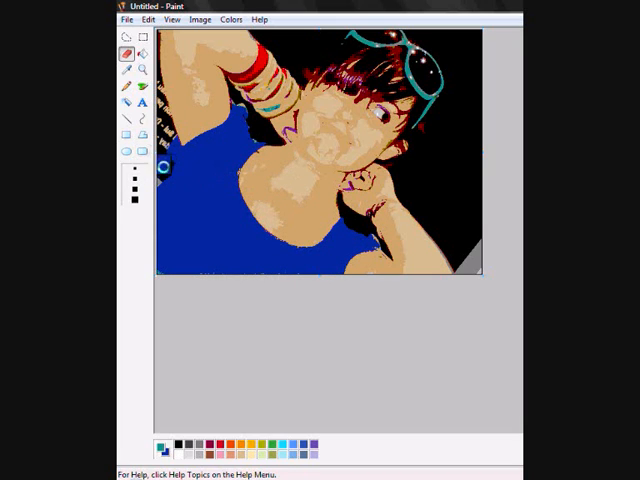
pyautogui.click(141, 55)
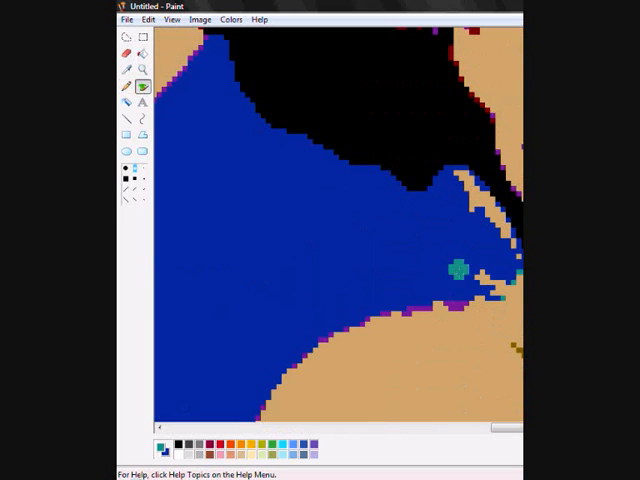
# Fill the remaining shirt blue and patch neck and arm skin specks with tan
pyautogui.click(458, 270)
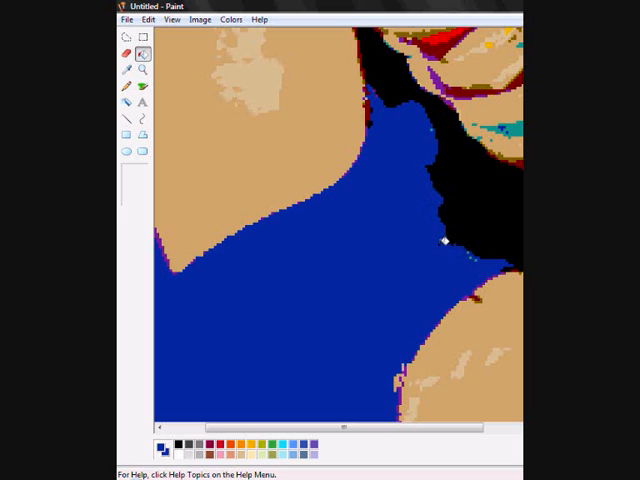
pyautogui.moveTo(144, 69)
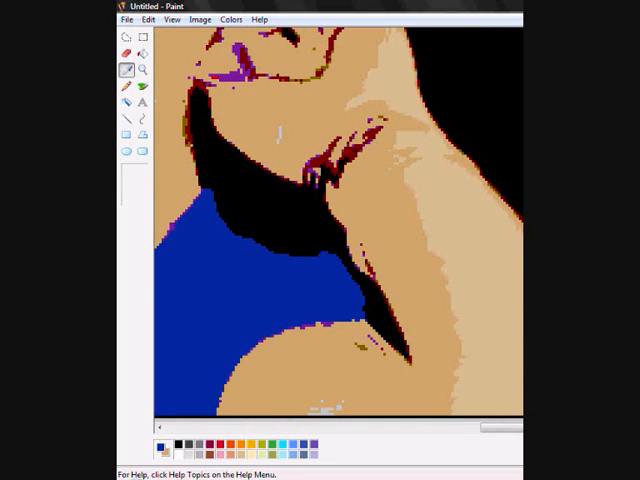
pyautogui.click(143, 54)
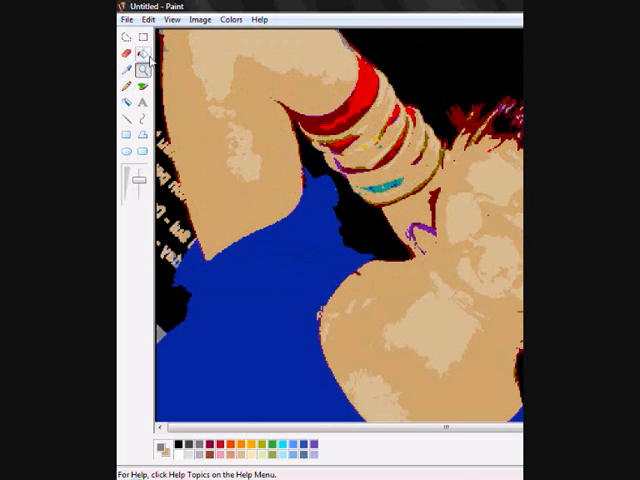
pyautogui.click(142, 55)
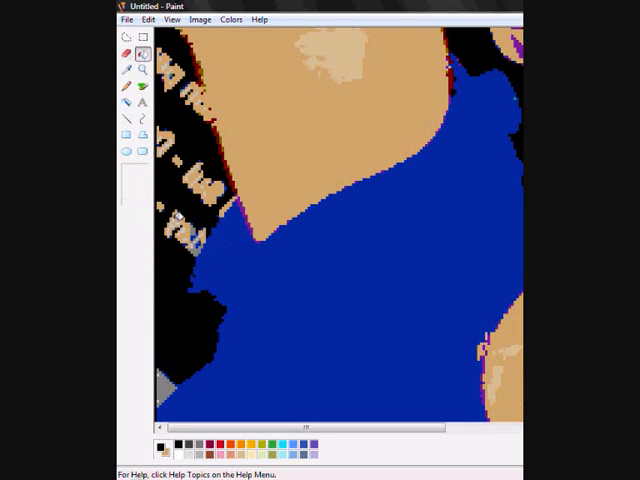
pyautogui.click(142, 85)
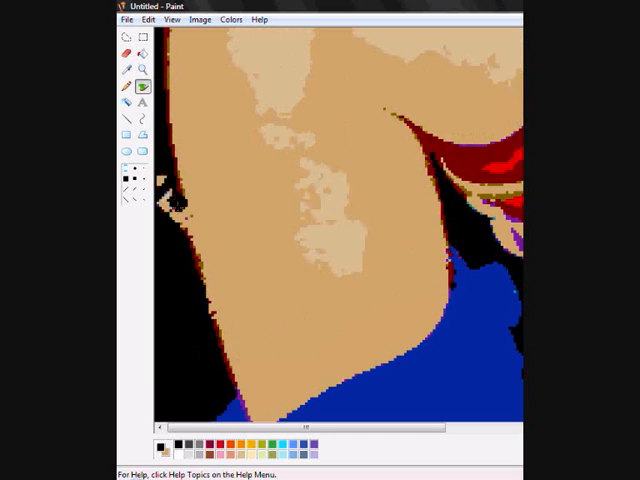
pyautogui.click(222, 187)
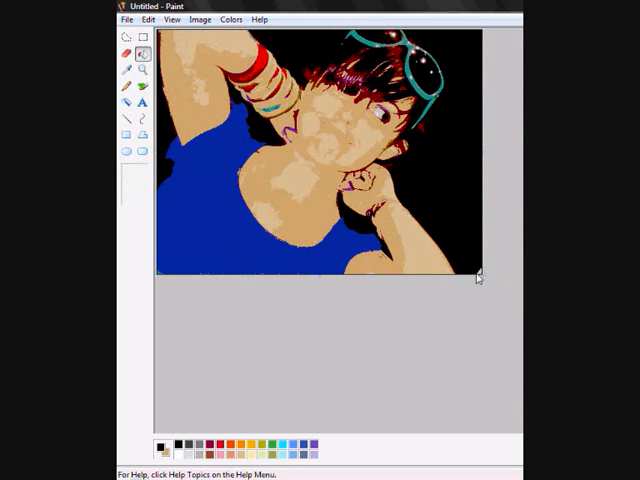
# Magnify the area around the girl's eye
pyautogui.click(143, 70)
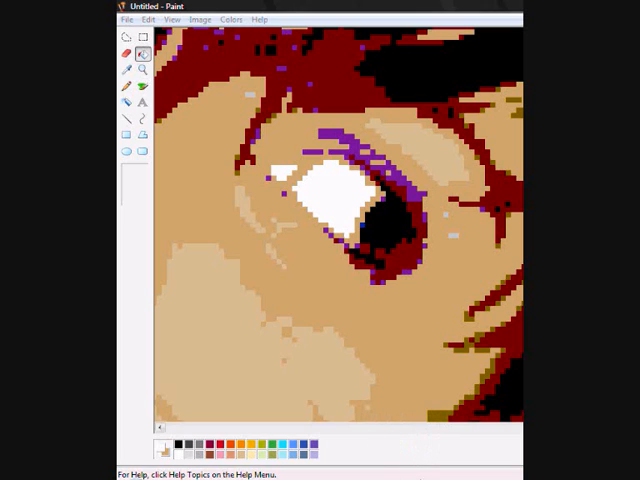
# Paint over stray purple and dark pixels around the hand, then zoom back onto the eye
pyautogui.click(143, 54)
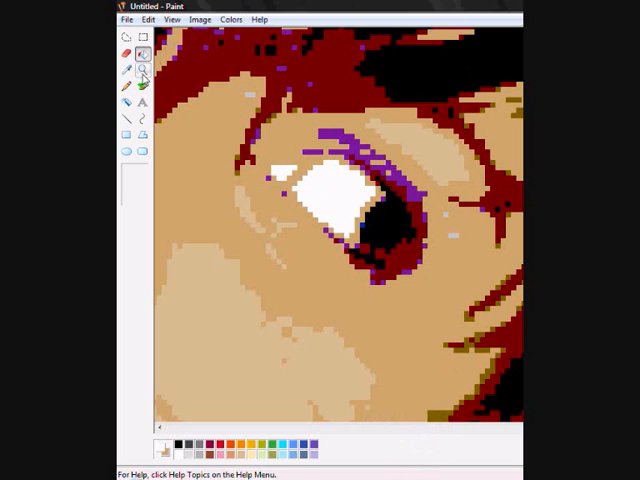
pyautogui.click(143, 86)
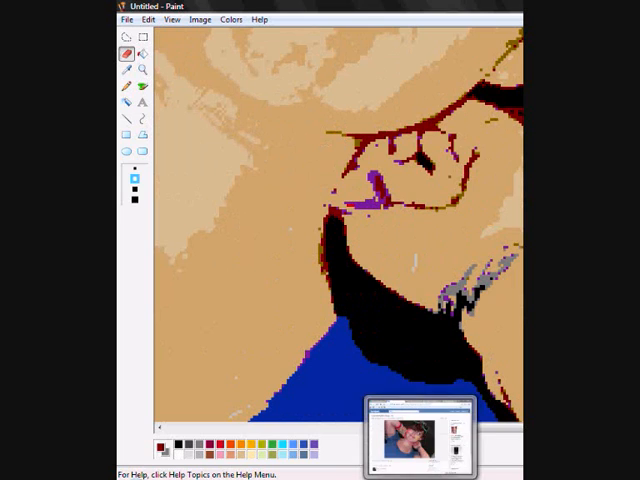
pyautogui.click(143, 85)
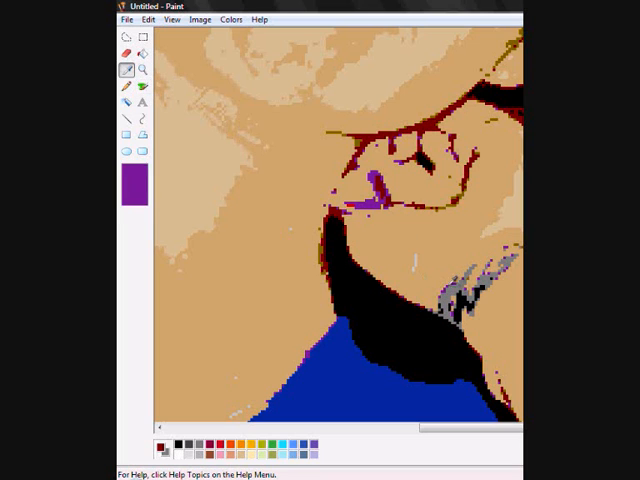
pyautogui.click(127, 54)
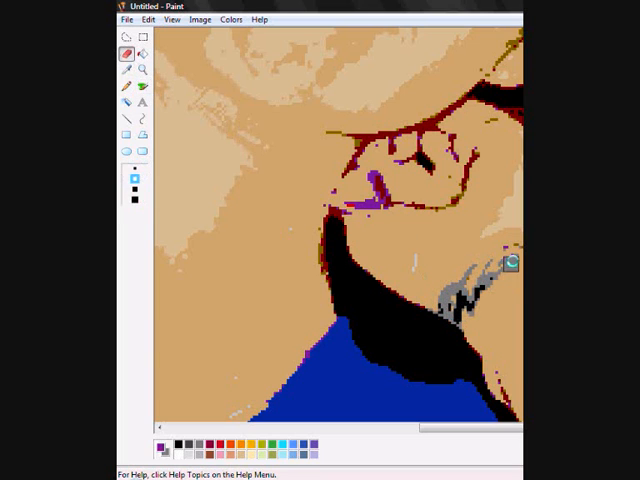
pyautogui.click(127, 86)
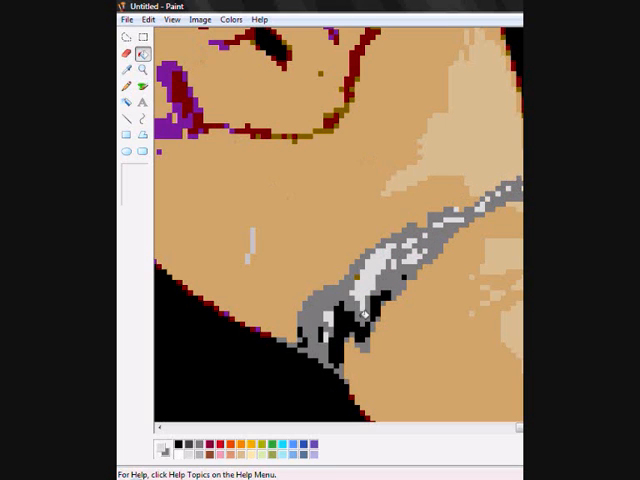
pyautogui.click(145, 70)
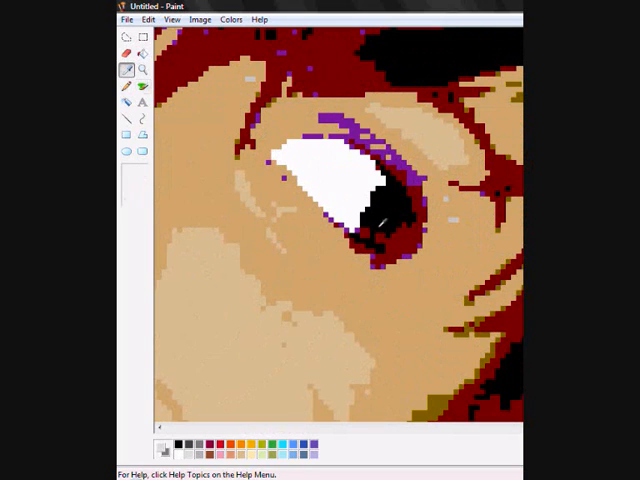
# Sample the eye and neck colours, then paint a pink blush stroke across the cheek
pyautogui.click(127, 55)
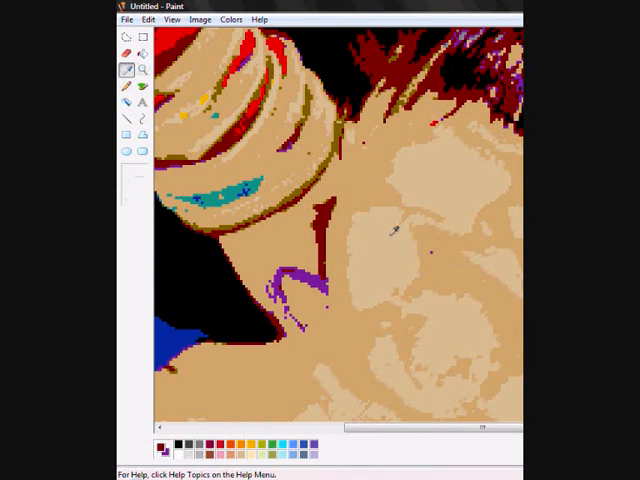
pyautogui.click(143, 86)
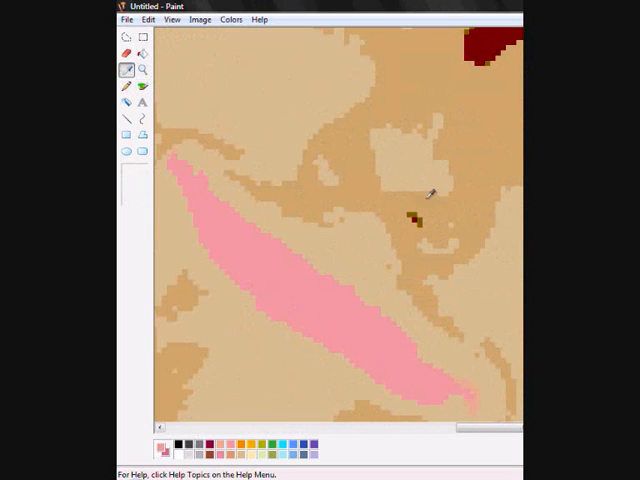
pyautogui.click(143, 70)
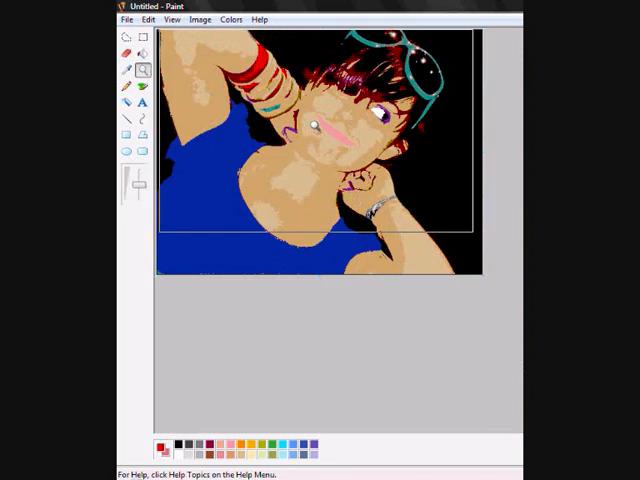
# Clean stray pixels beside the bangles' dark red outline and along the arm's black edge
pyautogui.click(143, 70)
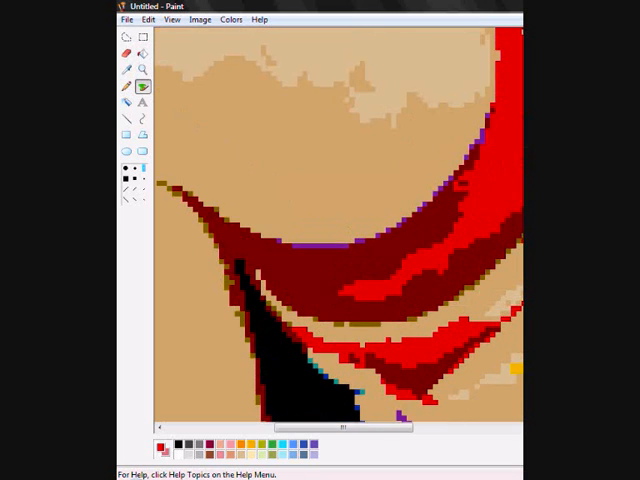
pyautogui.click(129, 68)
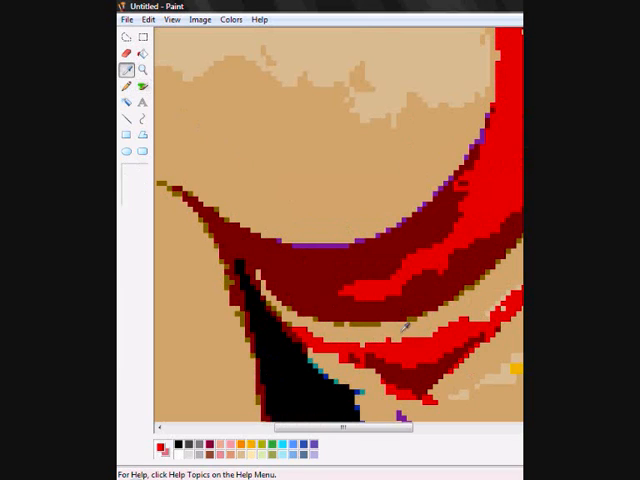
pyautogui.click(130, 86)
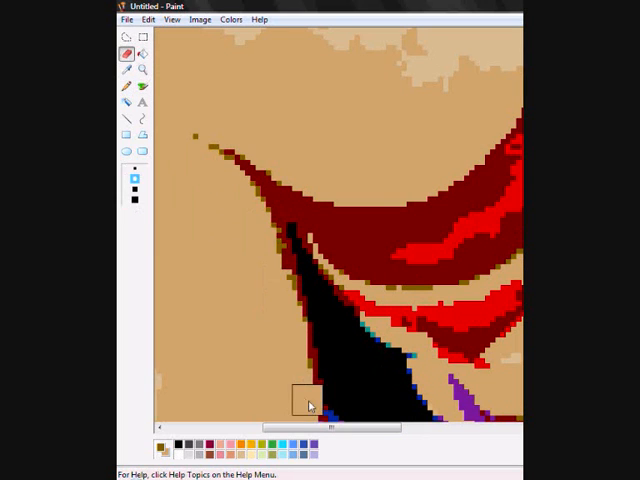
pyautogui.moveTo(310, 405); pyautogui.dragTo(220, 190)
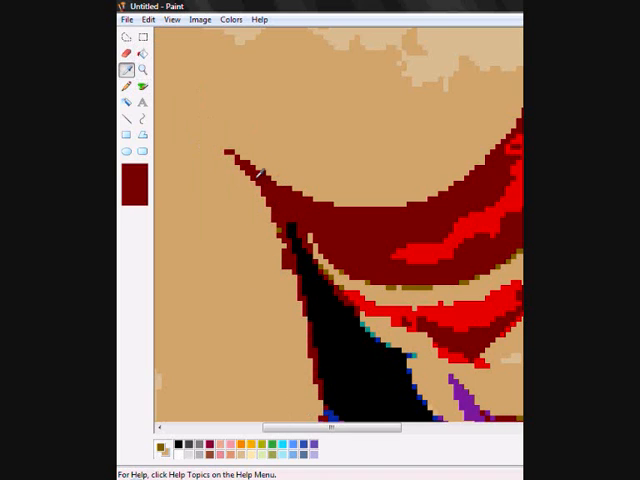
pyautogui.click(127, 53)
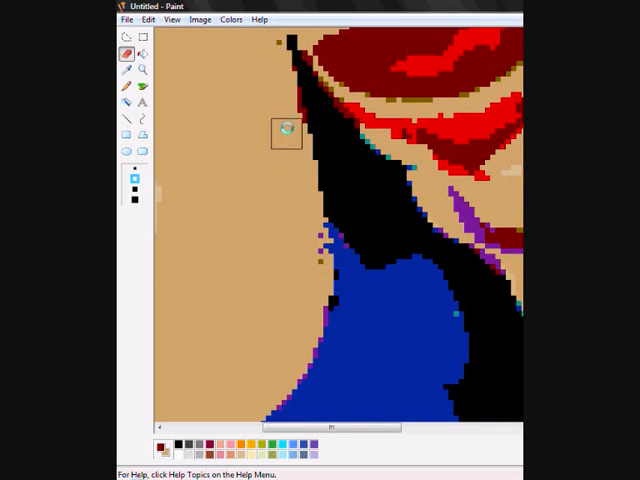
pyautogui.click(127, 68)
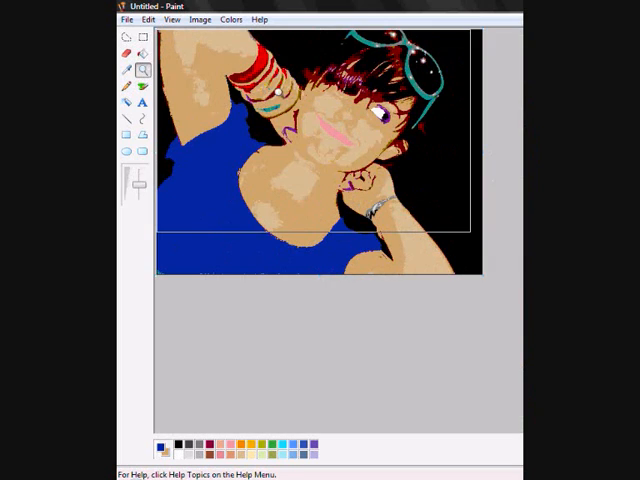
# Save the finished cartoon as 'Sak done' and maximize the Paint window
pyautogui.click(143, 55)
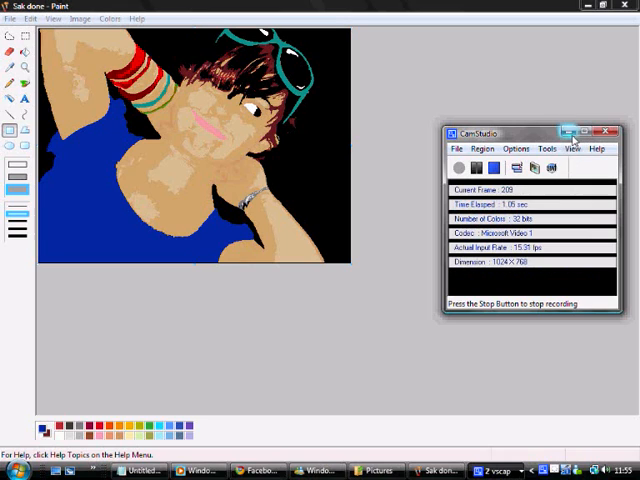
pyautogui.click(564, 132)
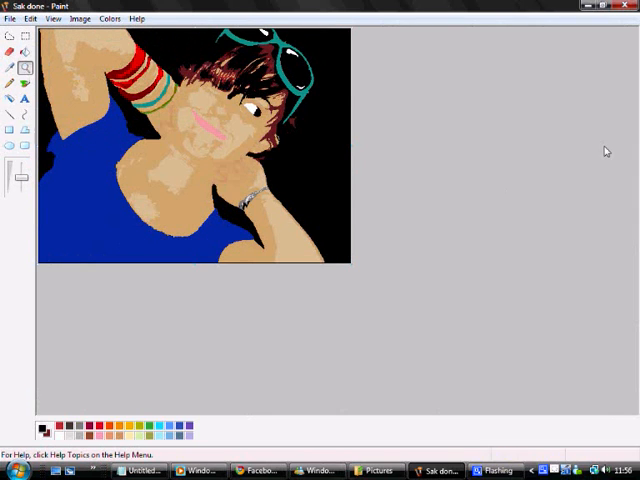
pyautogui.moveTo(441, 129)
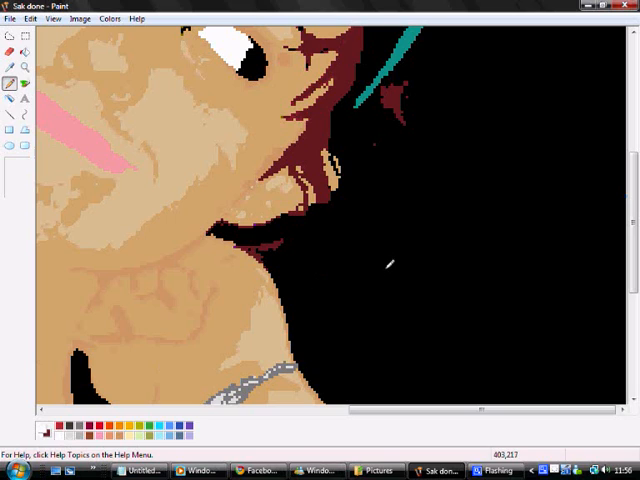
# Draw a practice white line on the black background, then switch tools for the red rectangle
pyautogui.moveTo(388, 270); pyautogui.dragTo(497, 264)
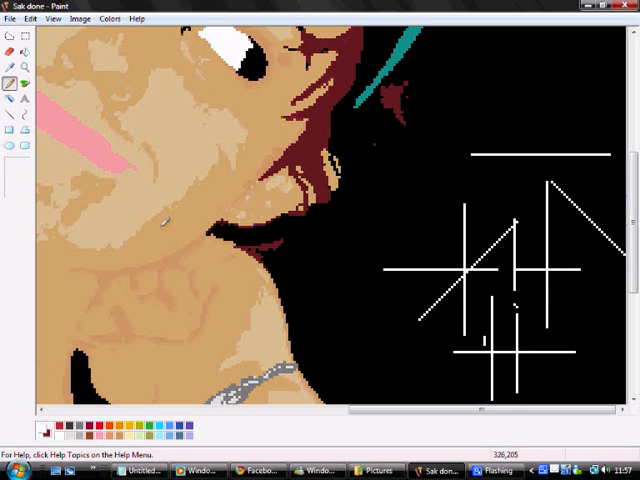
pyautogui.moveTo(247, 135)
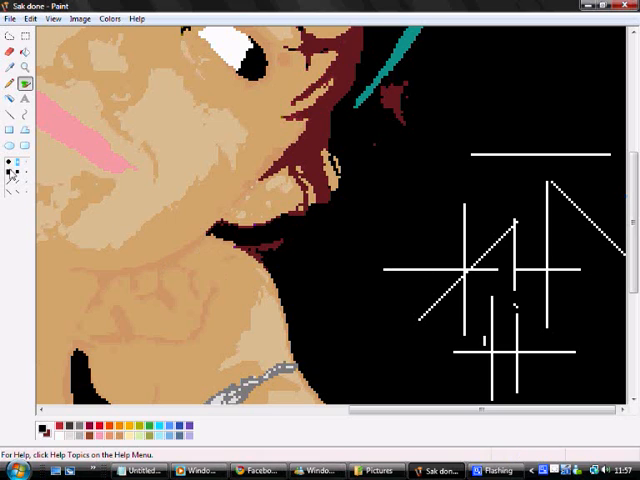
pyautogui.click(143, 232)
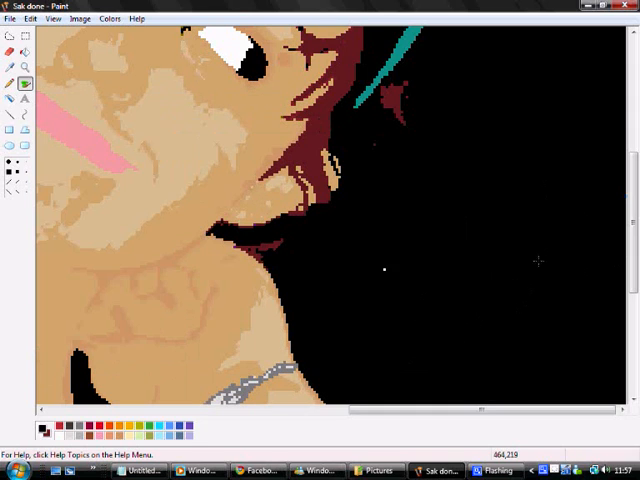
pyautogui.scroll(-3)
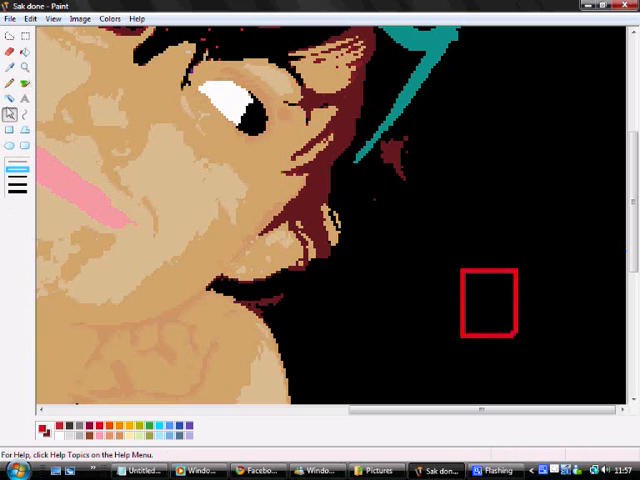
# Remove the red practice rectangle from the black background beside the face
pyautogui.click(489, 304)
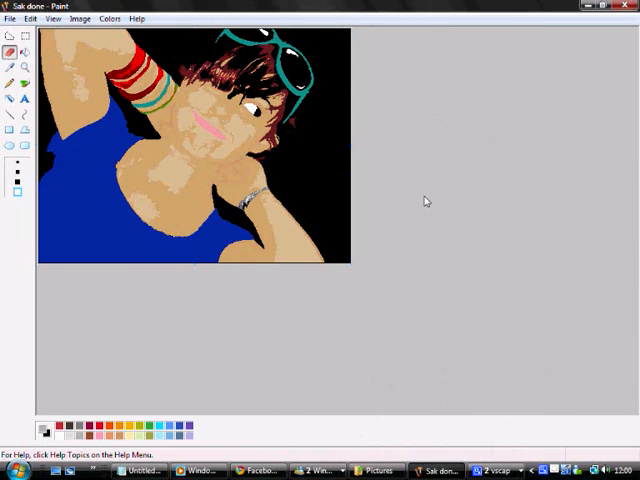
pyautogui.moveTo(420, 211)
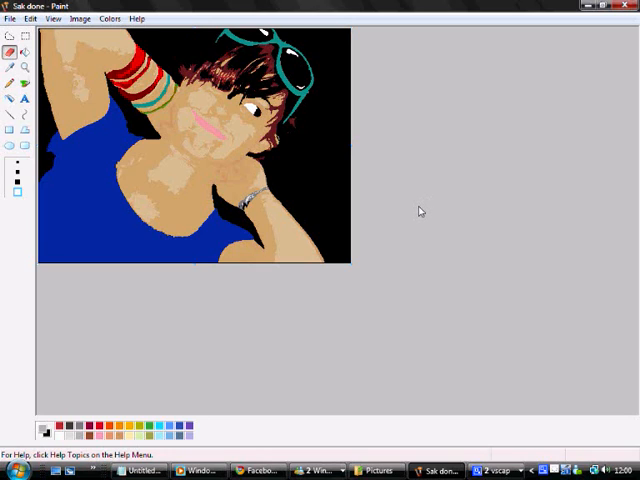
pyautogui.moveTo(418, 215)
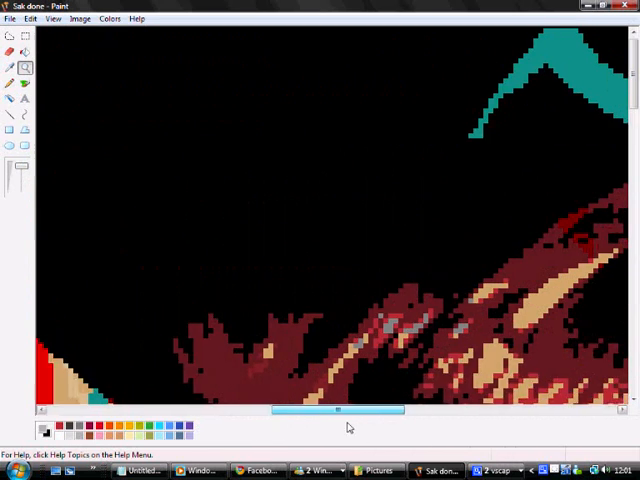
# Scroll the magnified canvas down to the dark red hair strands near the sunglasses
pyautogui.scroll(-3)
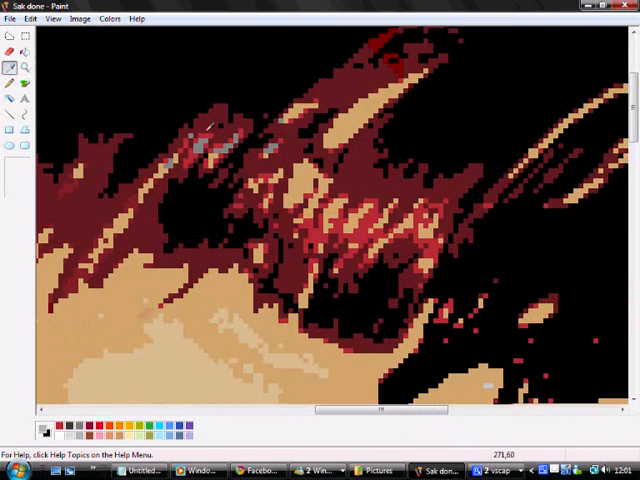